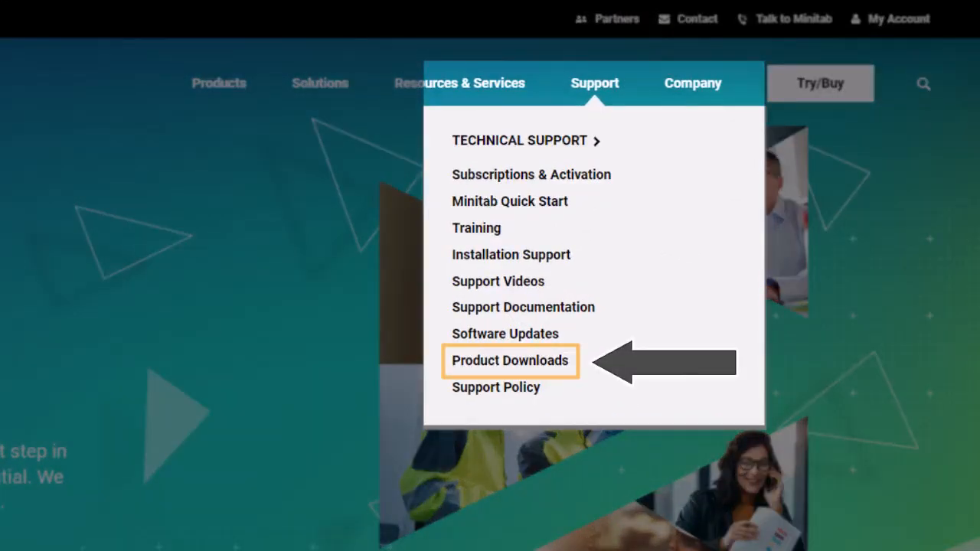
# Step: Go to Product Downloads and download Minitab Statistical Software
pyautogui.click(509, 360)
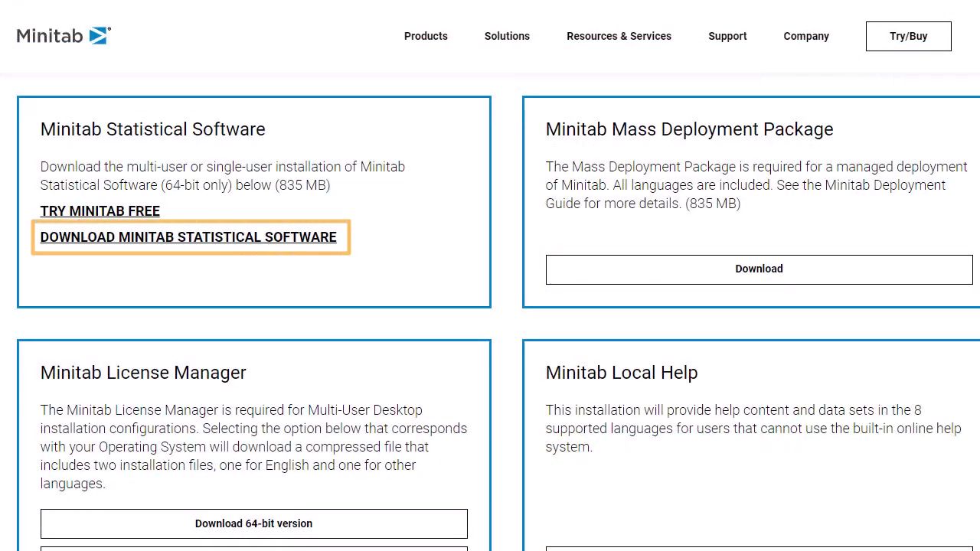
pyautogui.click(188, 237)
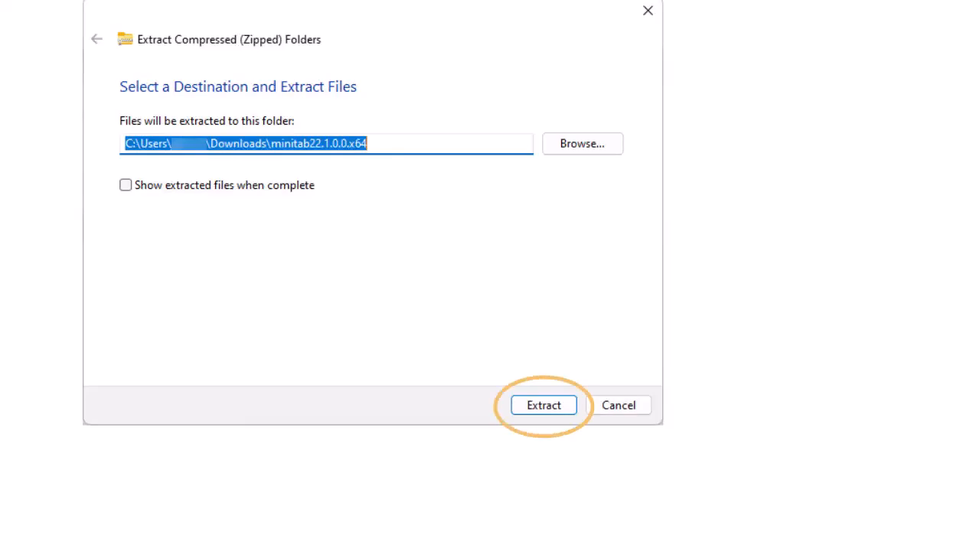
# Step: Extract the archive to Downloads, run minitab22.1.0.0setup.x64, and pass the English welcome pages
pyautogui.click(544, 405)
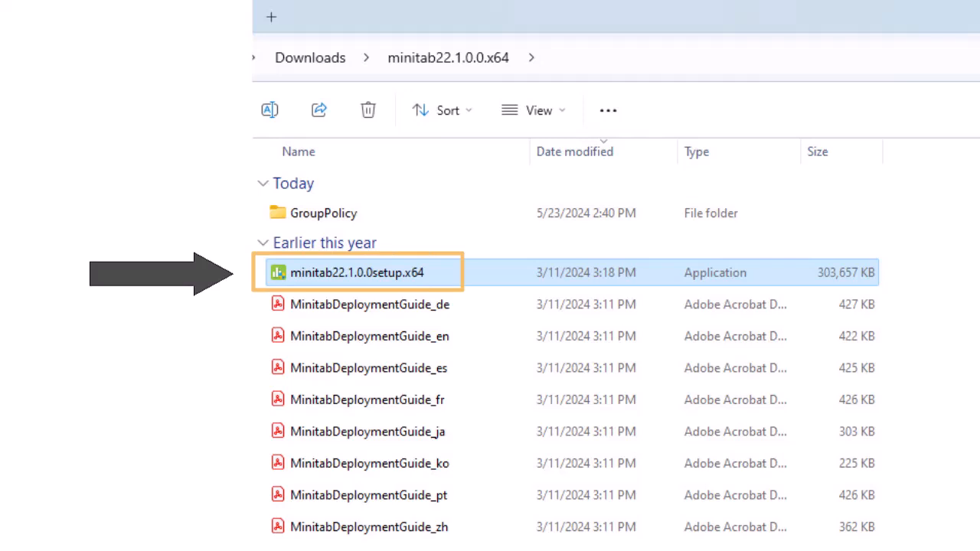
pyautogui.doubleClick(356, 273)
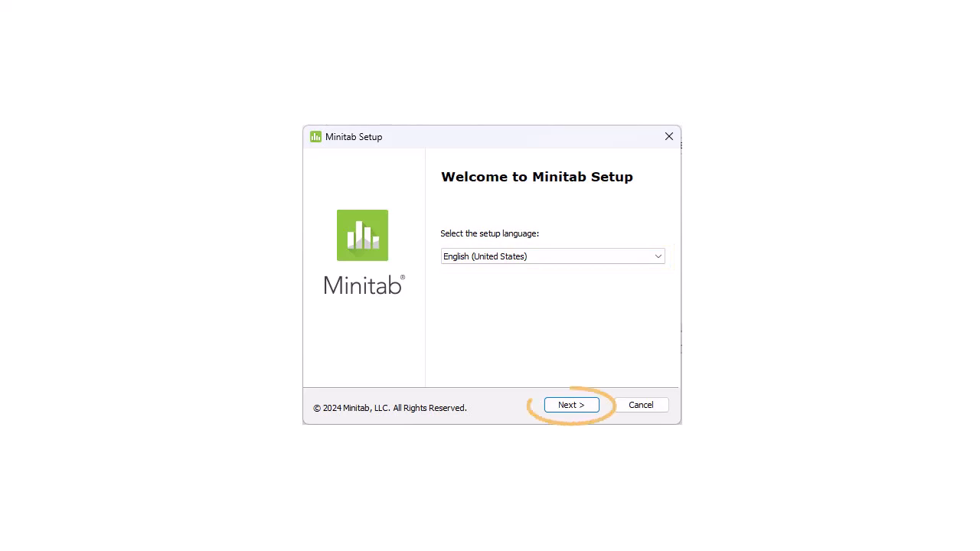
pyautogui.click(570, 405)
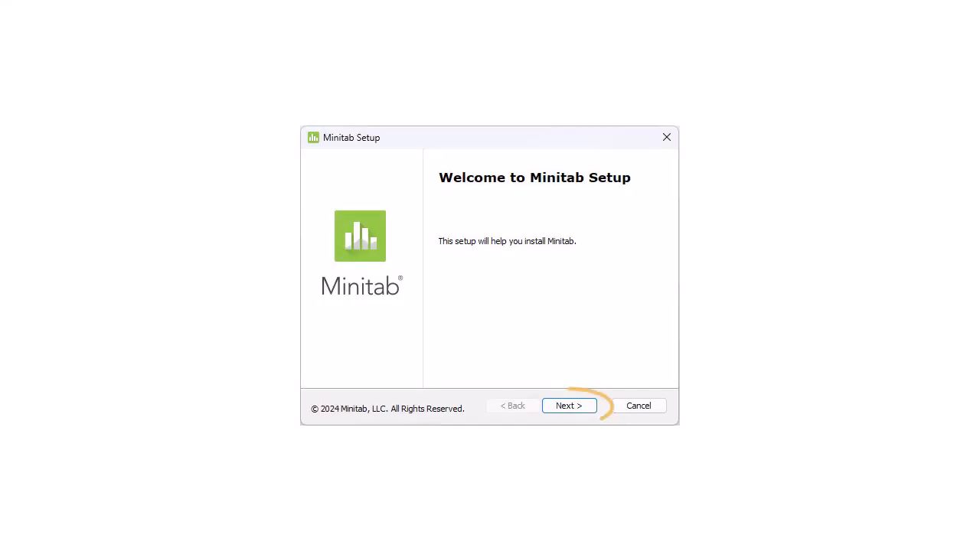
pyautogui.click(568, 406)
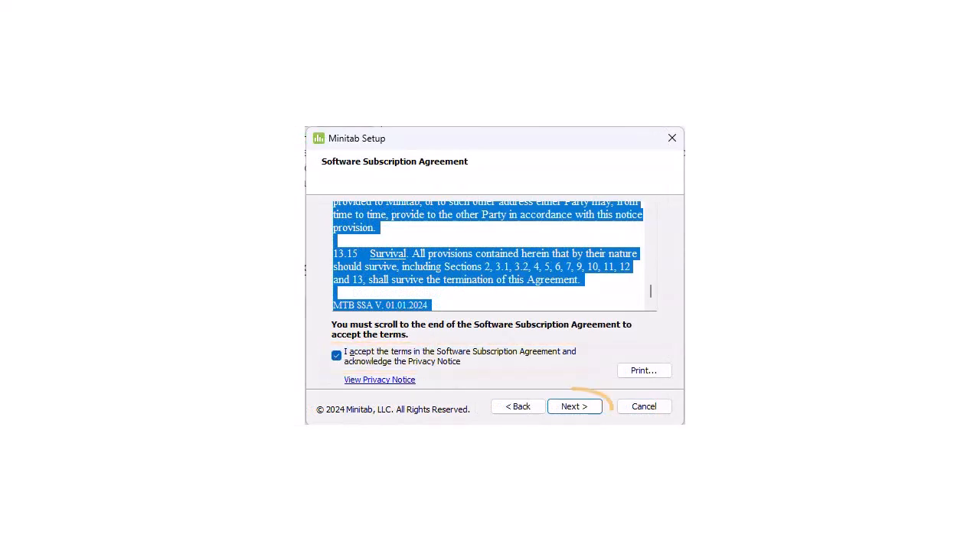
# Step: Continue past the accepted Software Subscription Agreement
pyautogui.click(574, 406)
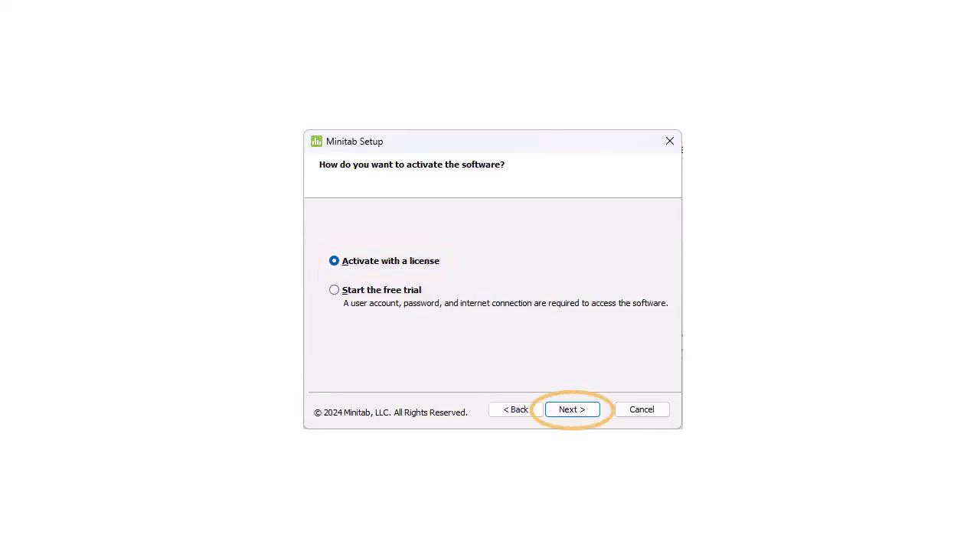
# Step: Activate with a license by entering the product key PRODUCTKEY
pyautogui.click(571, 408)
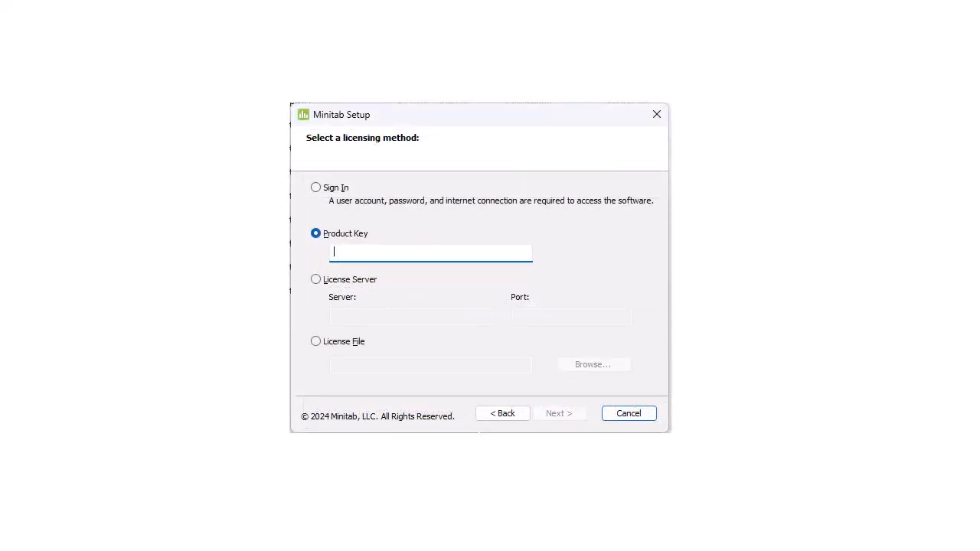
pyautogui.write('PRODUCTKEY')
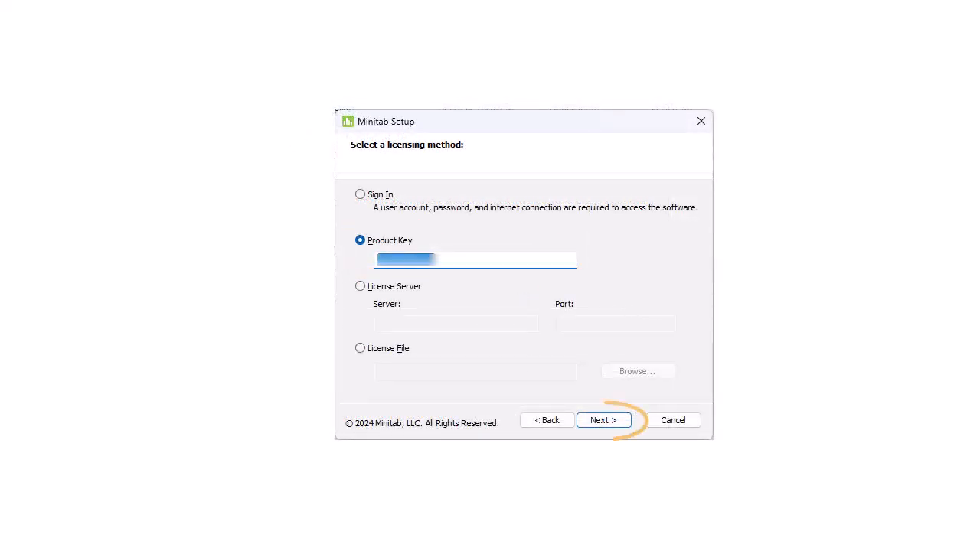
pyautogui.click(604, 420)
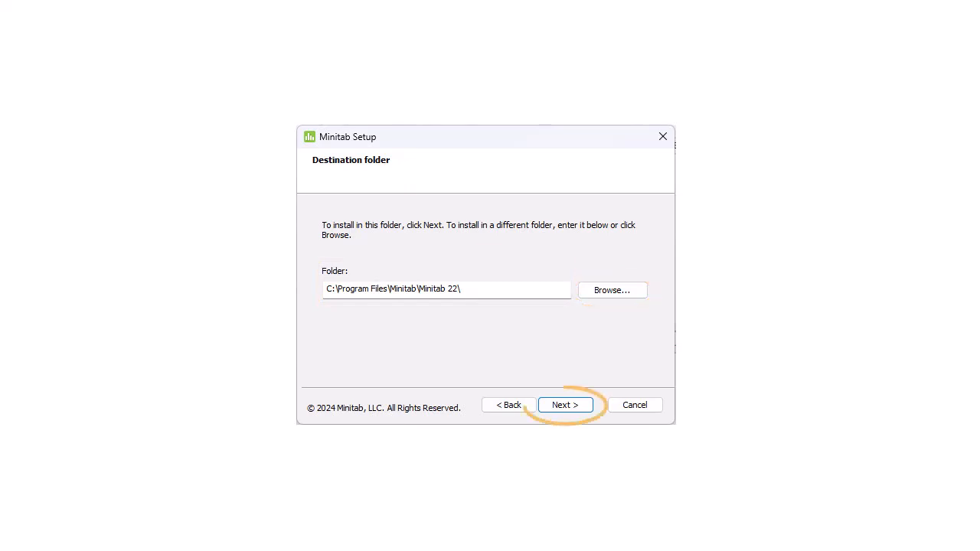
# Step: Keep the default C:\Program Files\Minitab\Minitab 22\ folder and start the installation
pyautogui.click(565, 405)
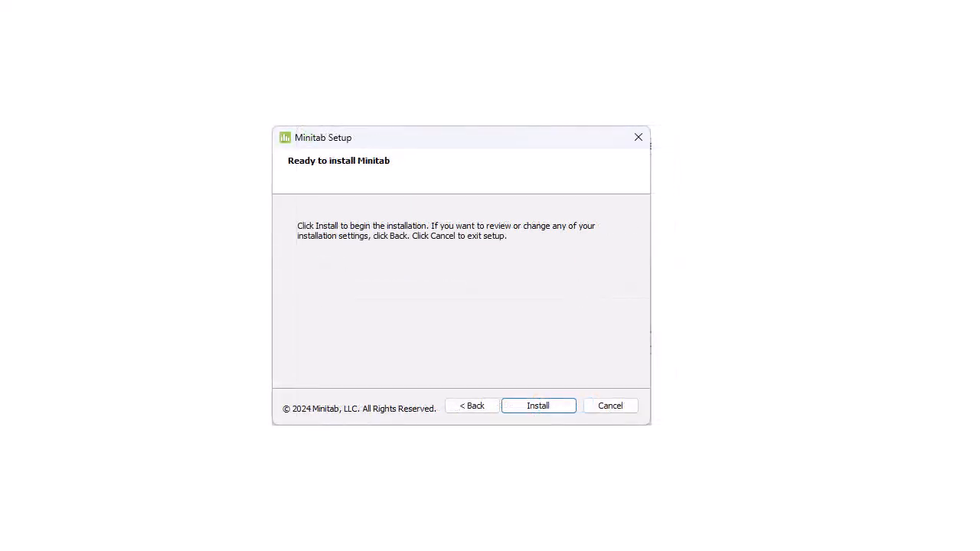
pyautogui.click(539, 405)
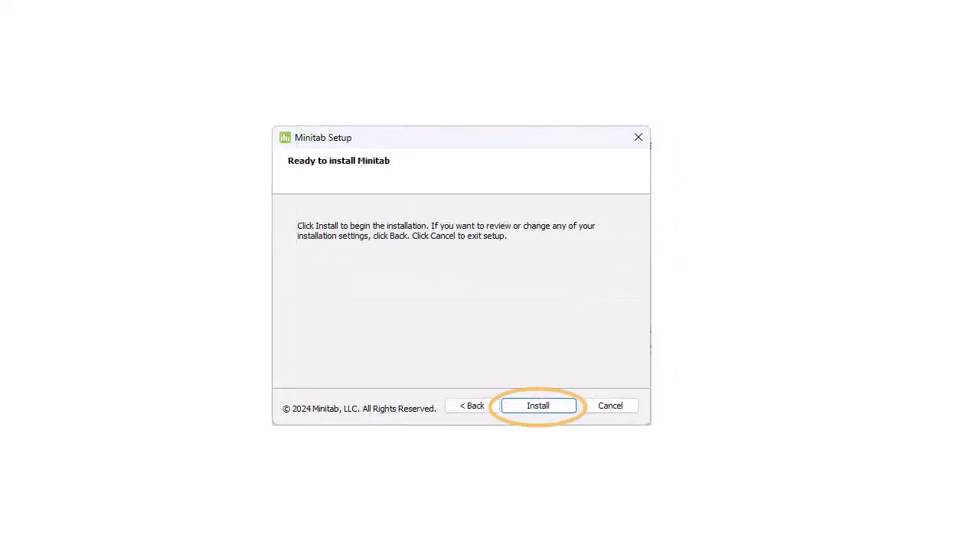
pyautogui.click(537, 406)
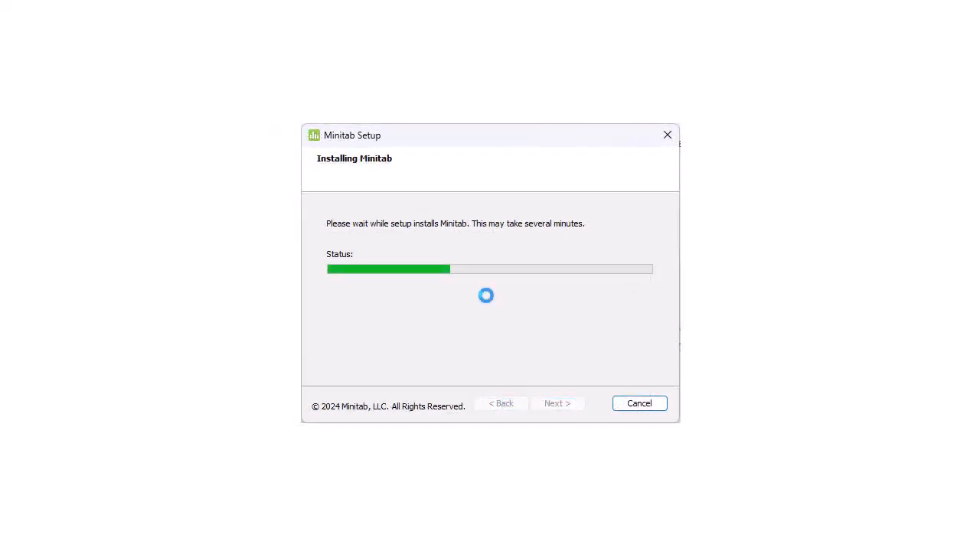